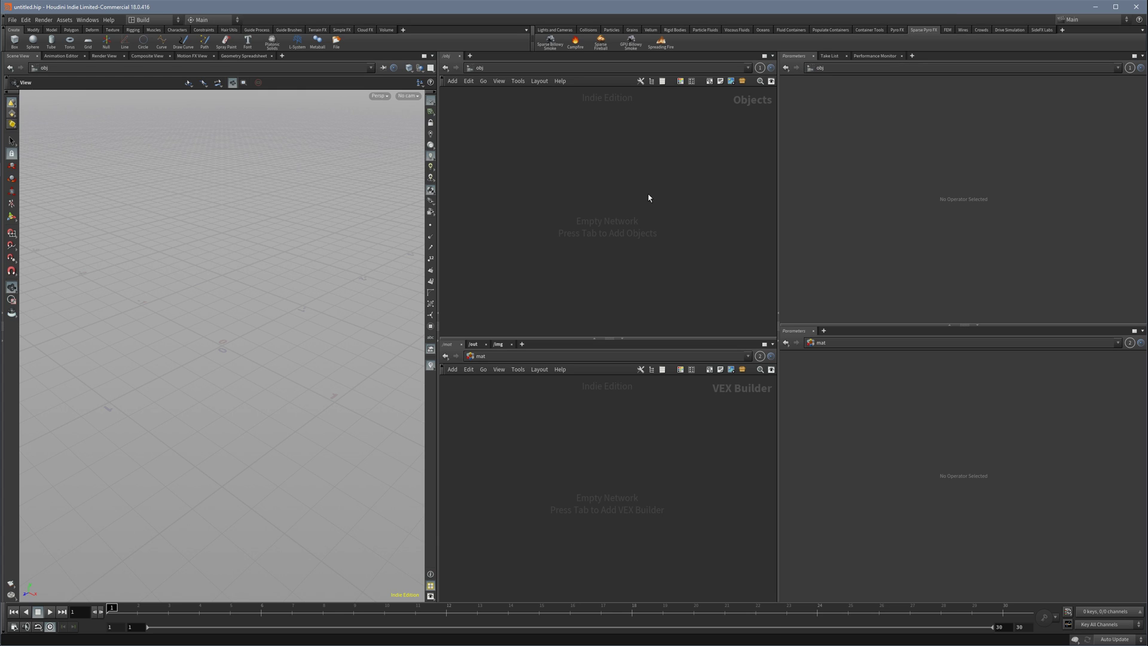
mouse_move(632, 104)
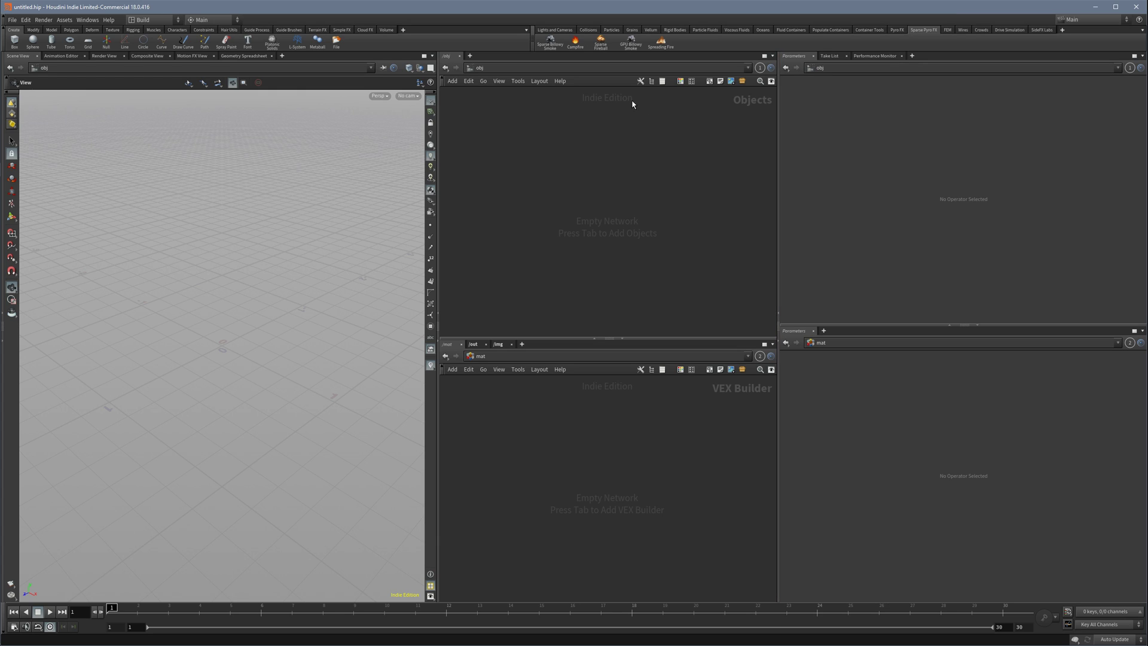
mouse_move(575, 43)
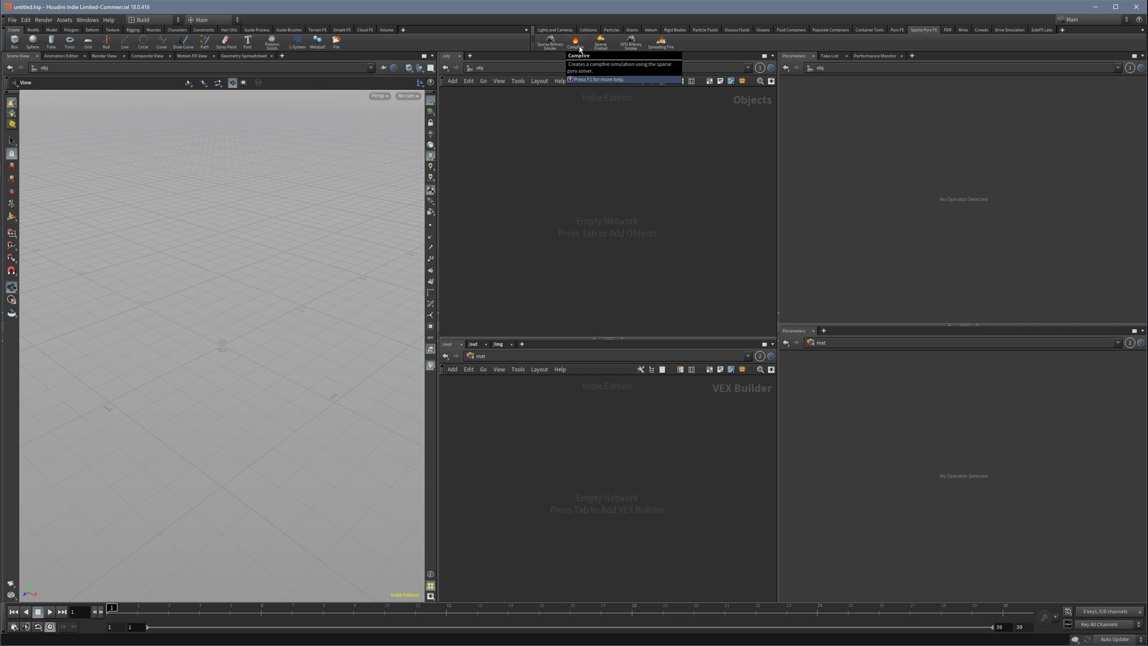
mouse_move(593, 91)
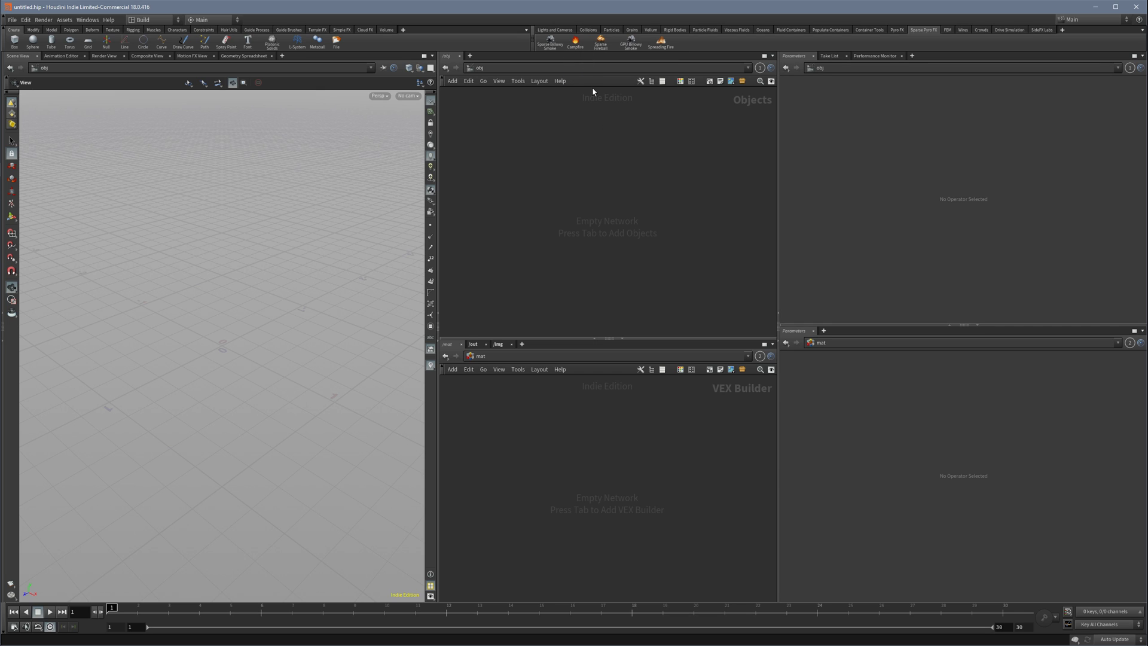
Build the campfire setup with the Campfire tool on the Sparse Pyro FX shelf
left_click(575, 42)
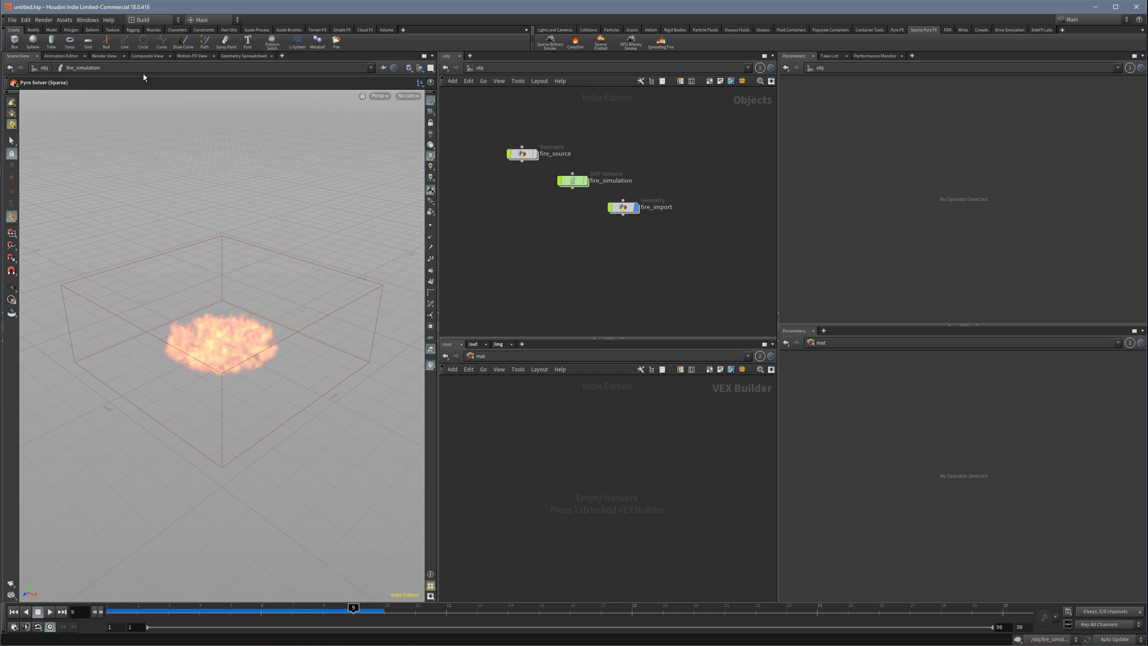
Start a Mantra interactive render of the campfire in the Render View
left_click(104, 56)
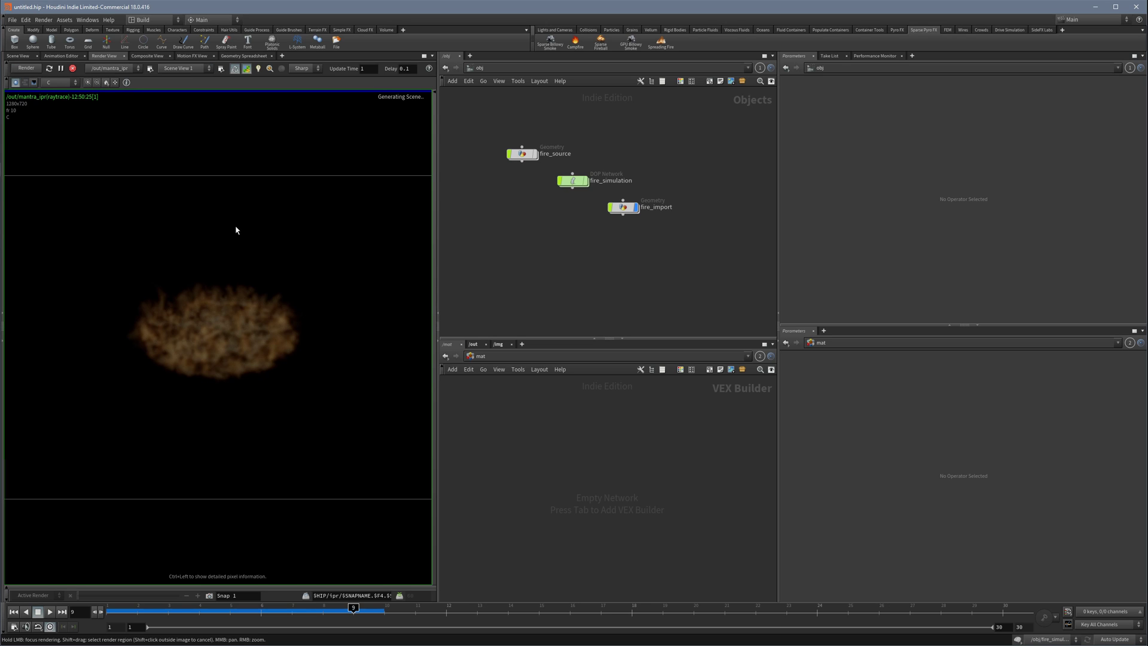
mouse_move(290, 357)
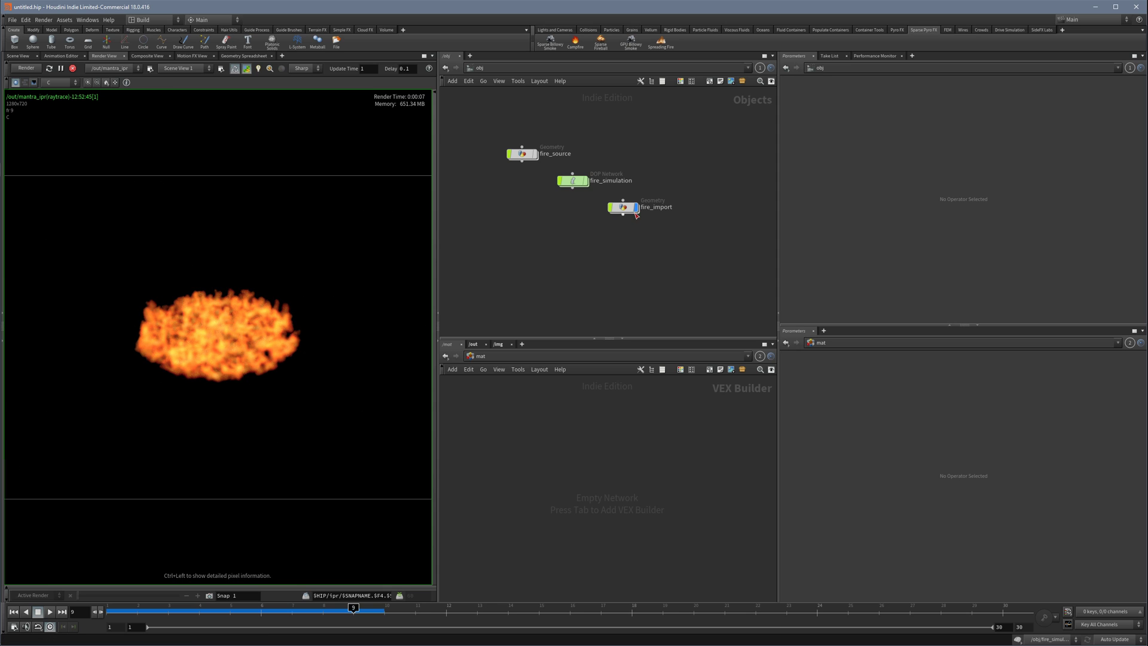
Inside fire_import, add a Null after import_fire_fields and make it the displayed output
double_click(622, 206)
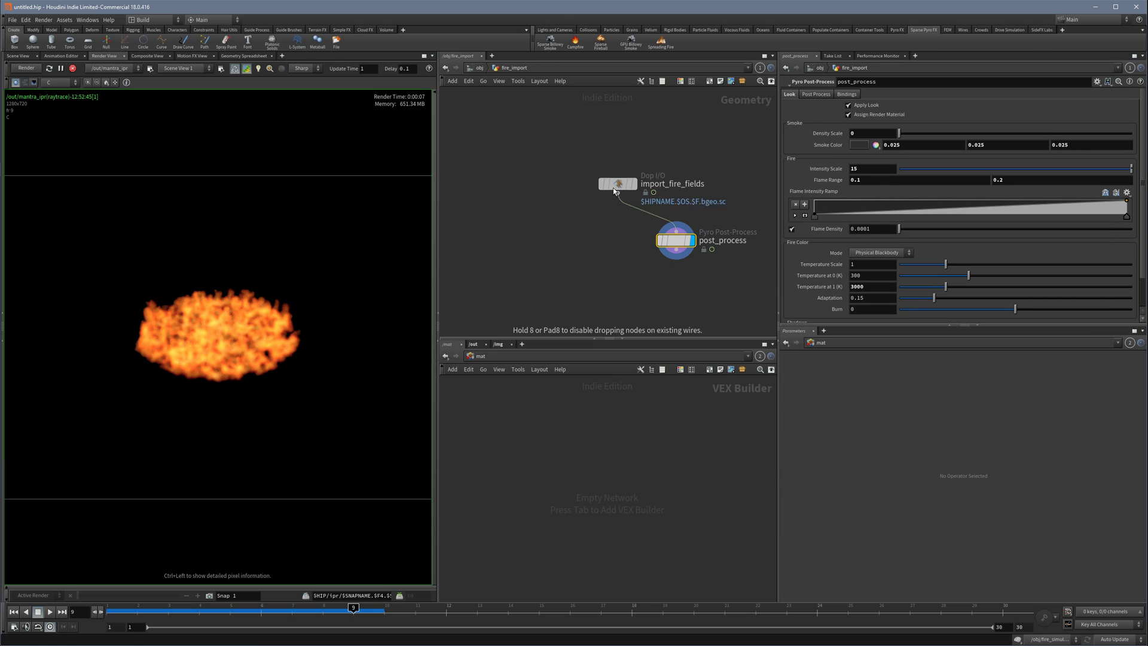
key("tab")
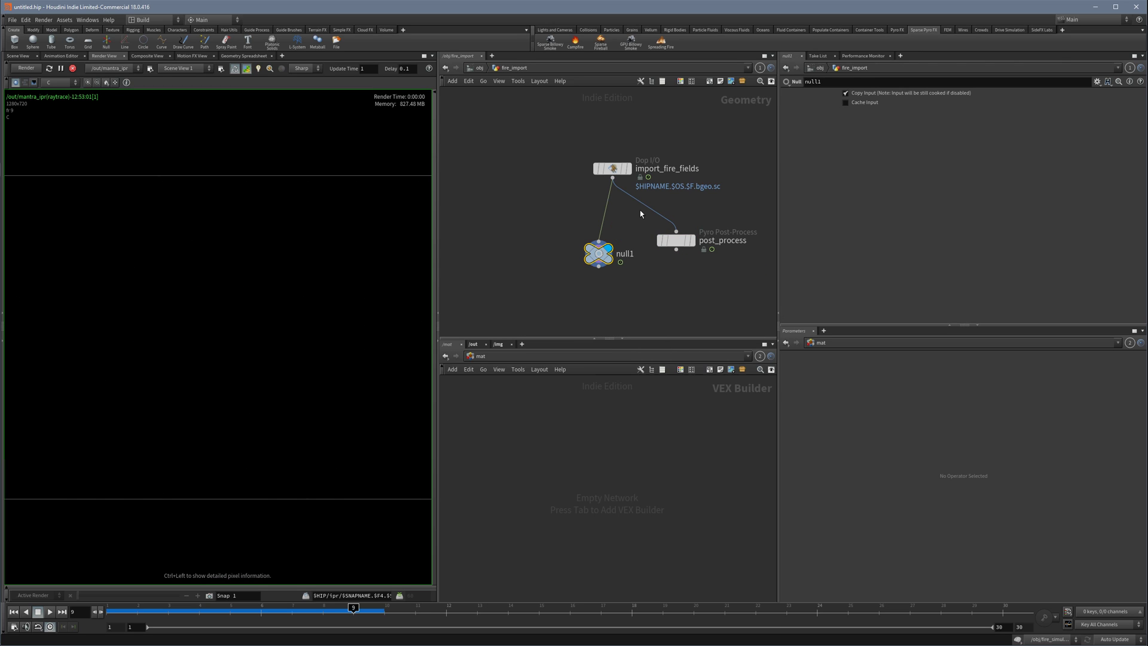
mouse_move(581, 213)
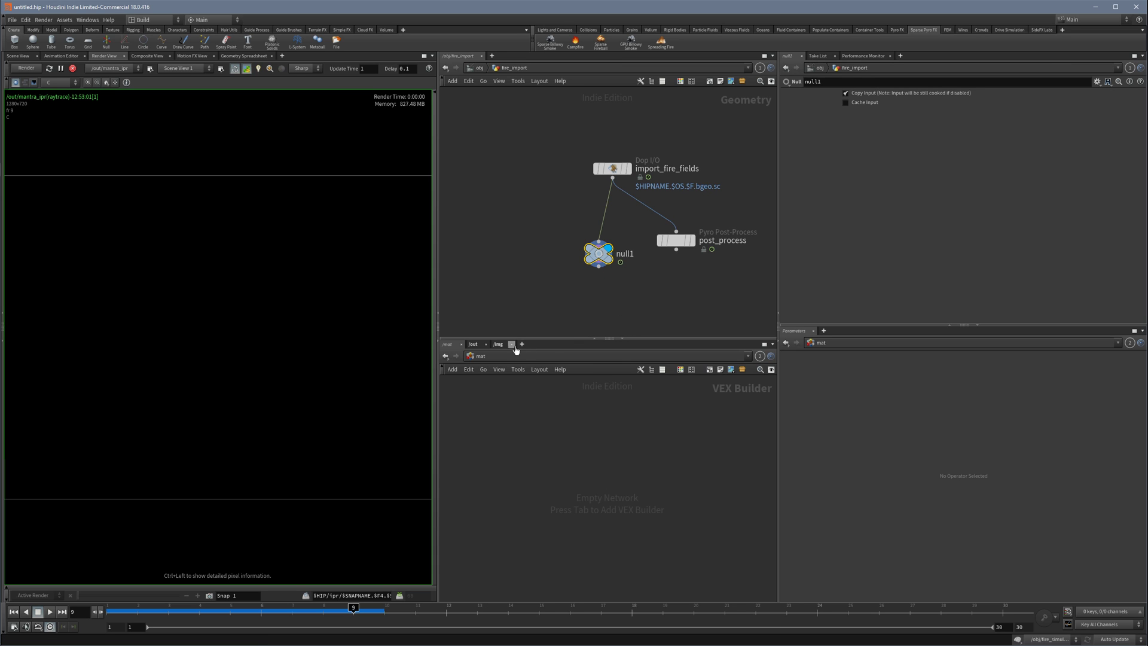
Add a Pyro Shader in /mat and assign /mat/pyroshader1 as fire_import's render material
key("Tab")
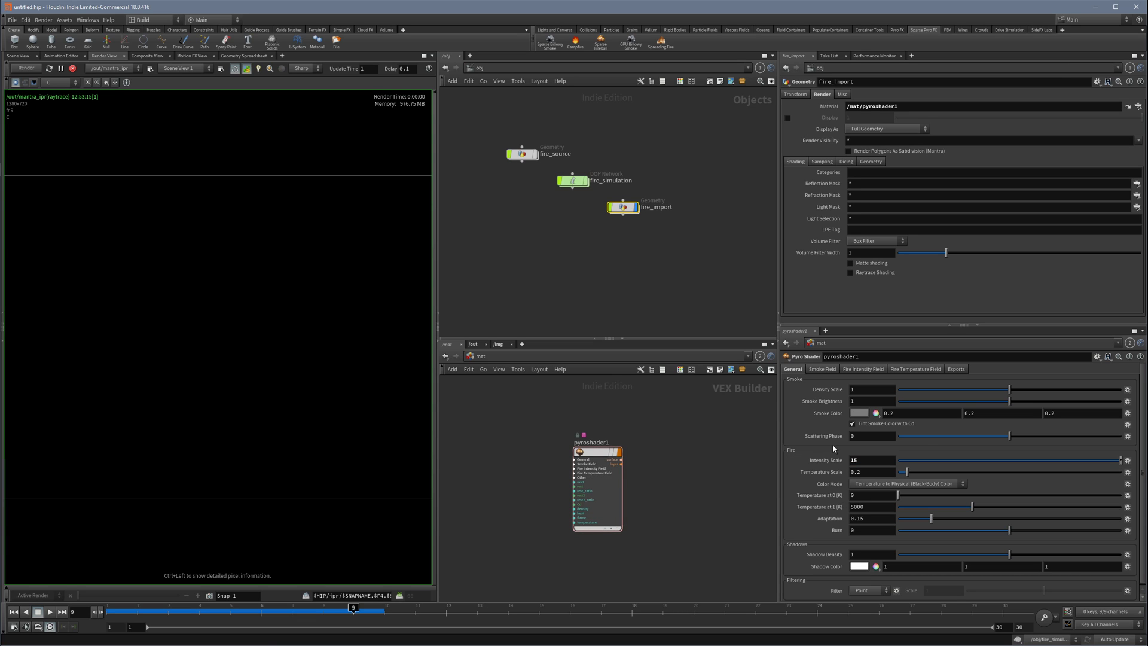
Set pyroshader1 Temperature Scale 1, Temperature at 0 300 and at 1 3000, matching post_process
left_click(855, 472)
type("1")
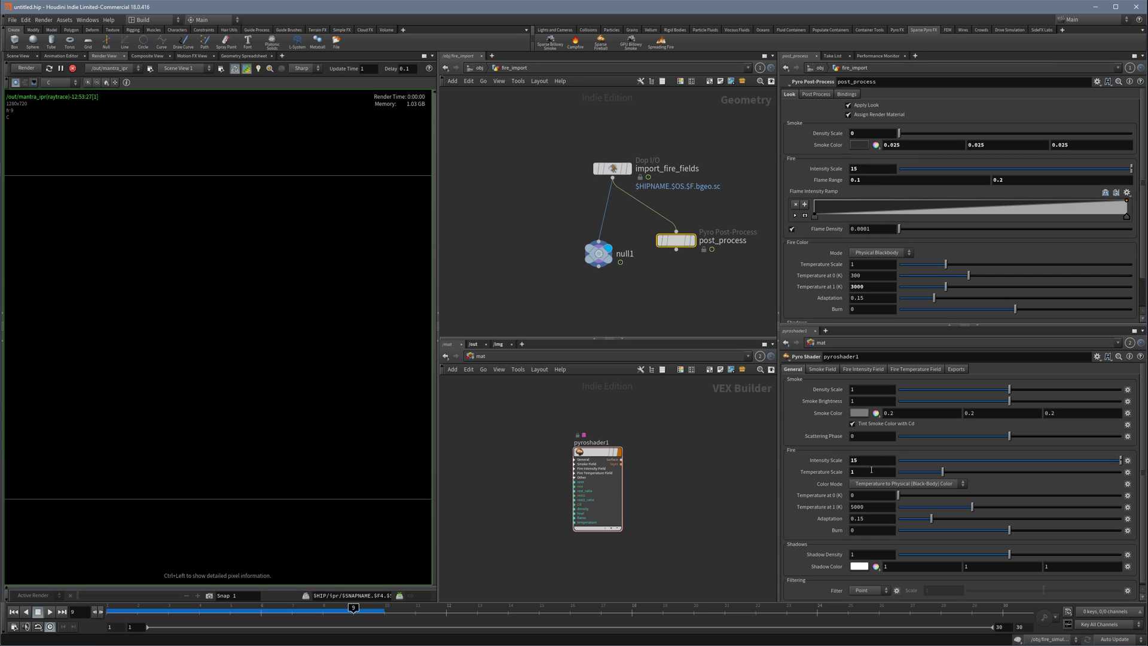
left_click(862, 368)
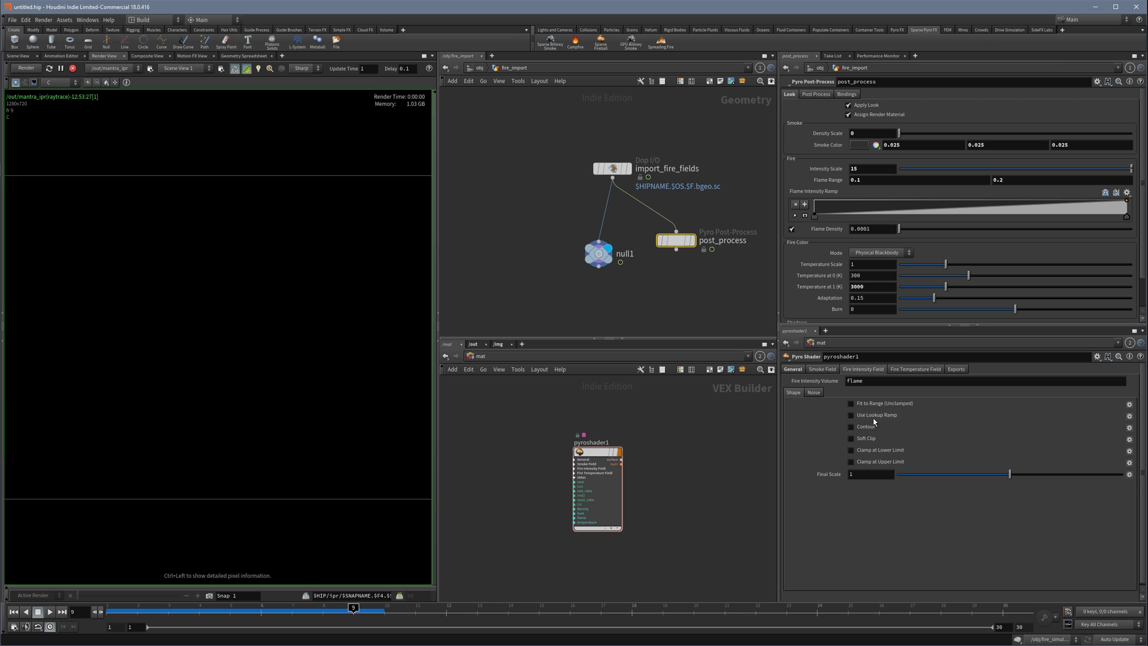
left_click(850, 403)
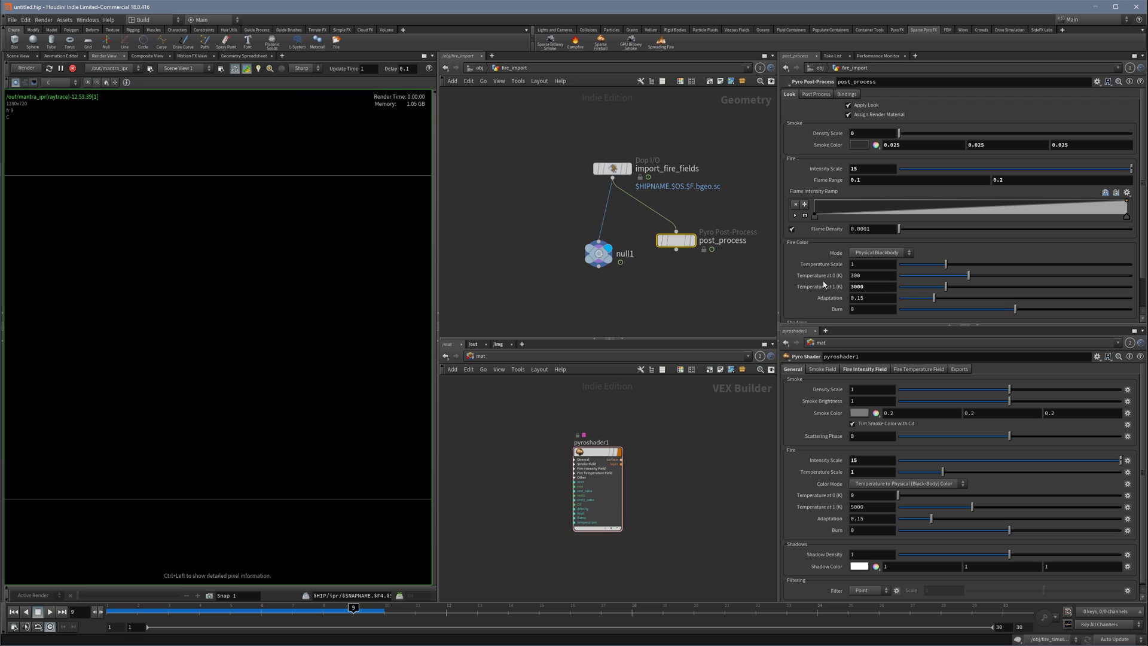
left_click(872, 495)
type("300")
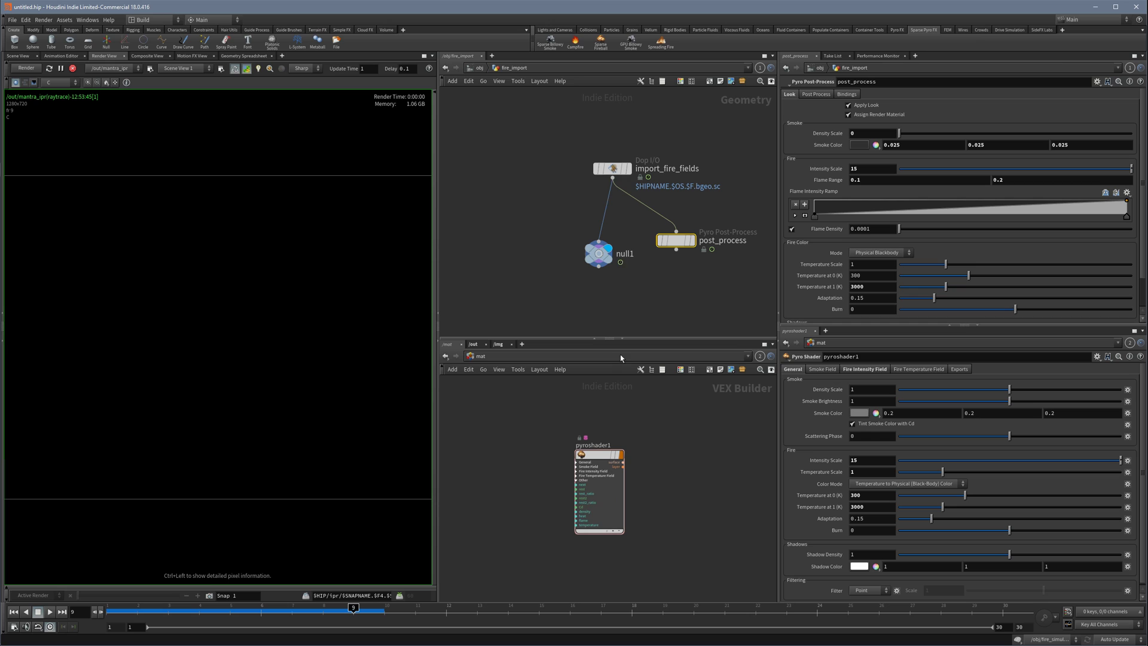
Uncheck Import on the density field in import_fire_fields and set pyroshader1 Density Scale to 0
left_click(611, 169)
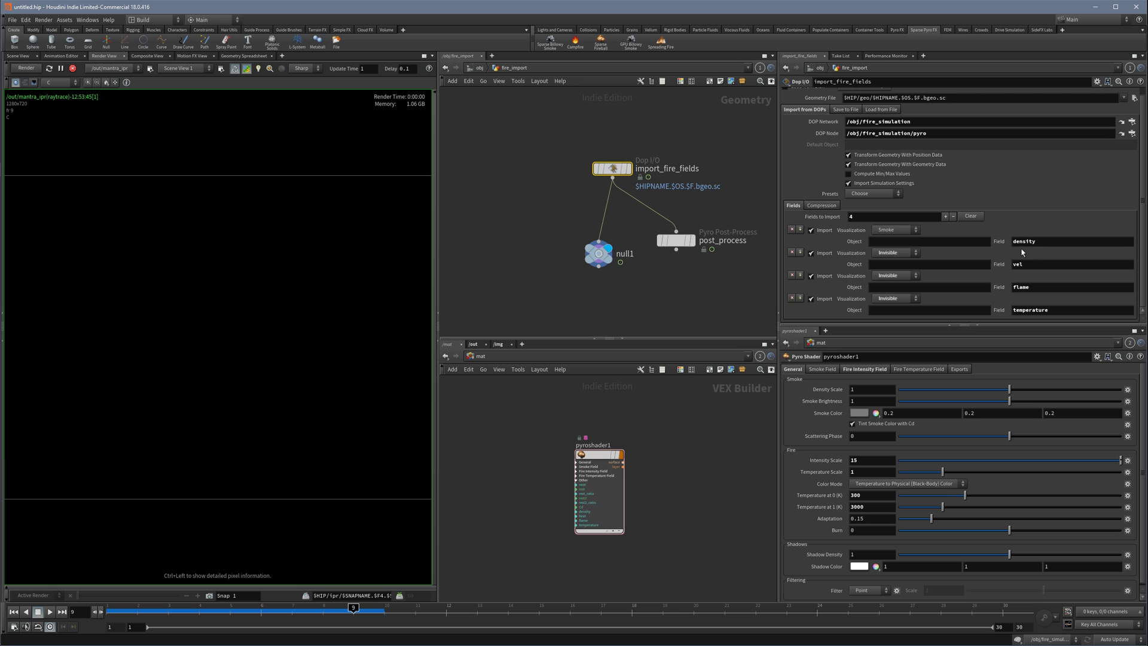
mouse_move(1020, 253)
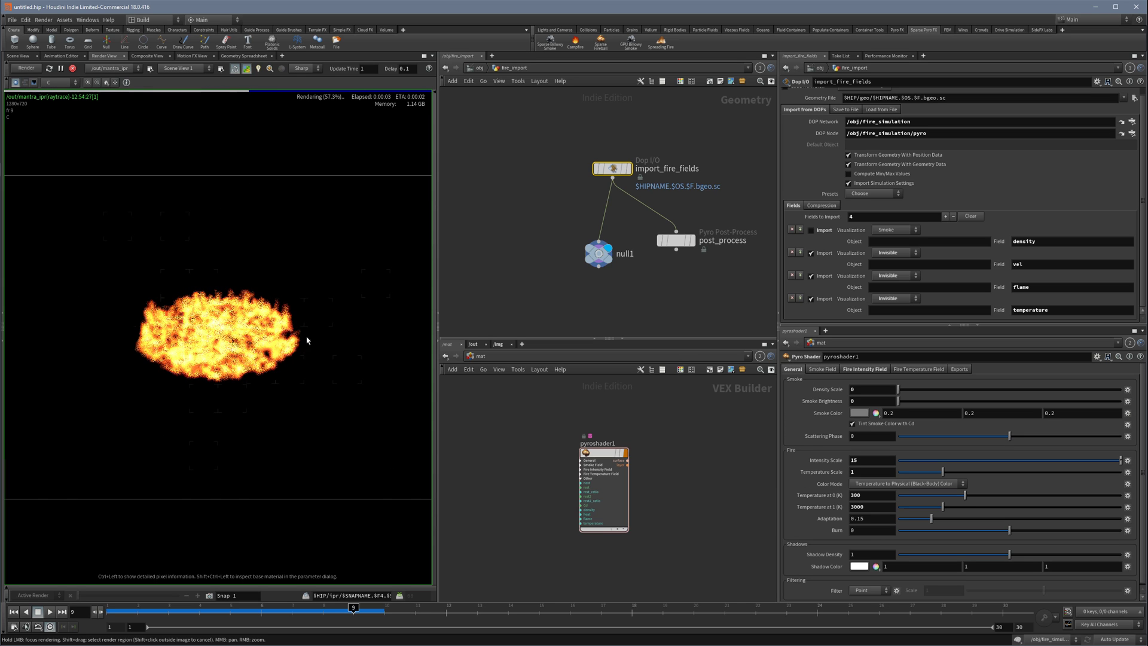
mouse_move(360, 332)
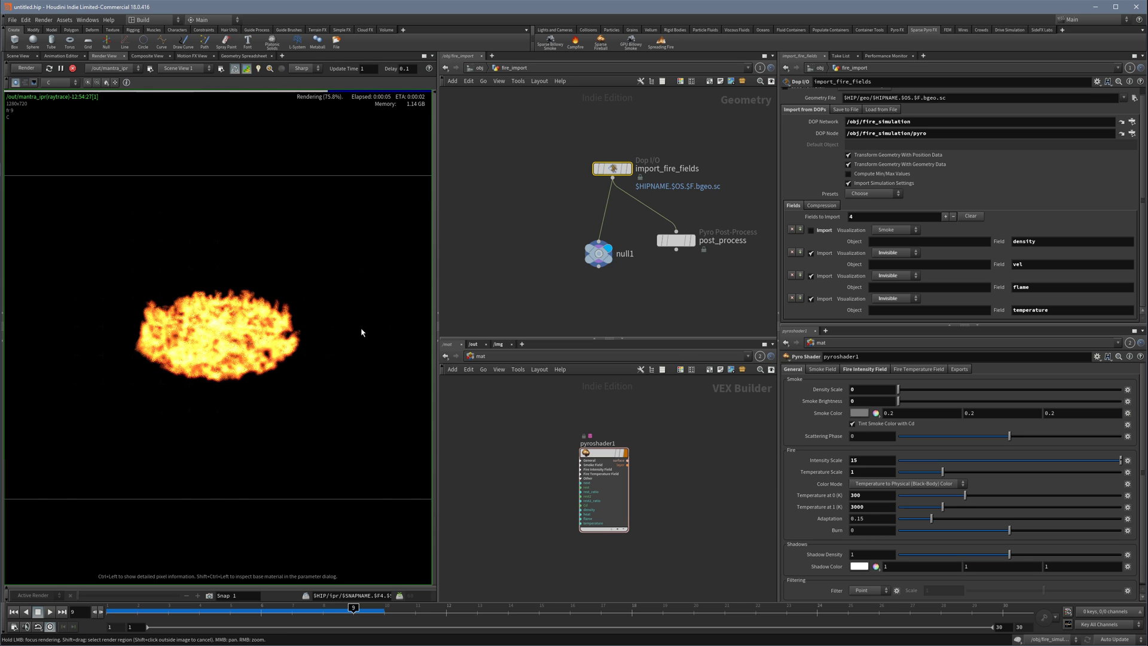